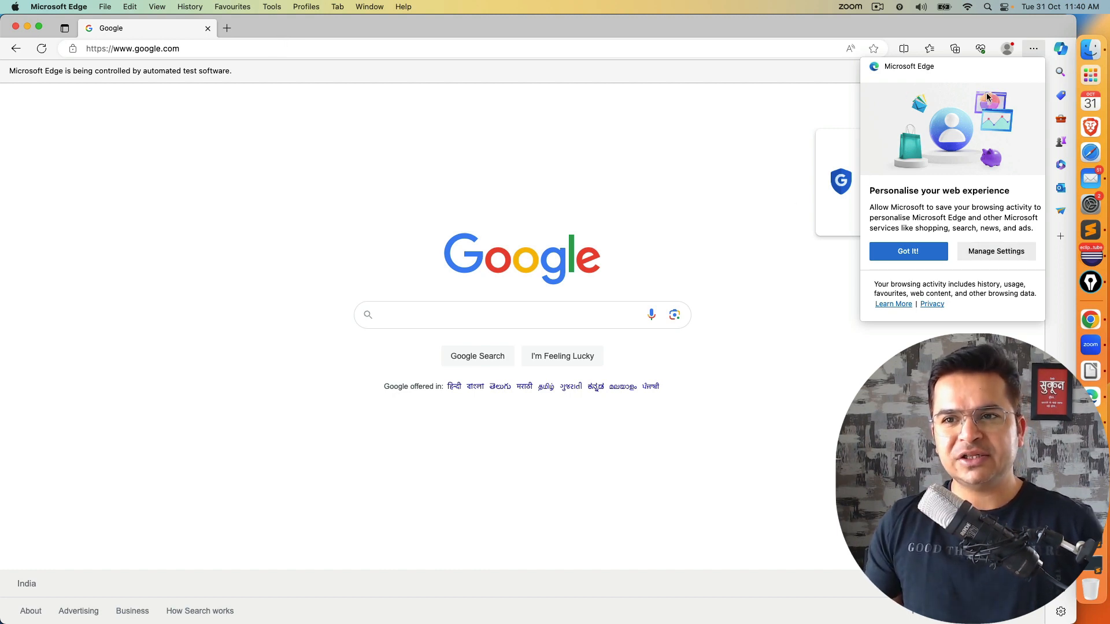
pyautogui.moveTo(953, 198)
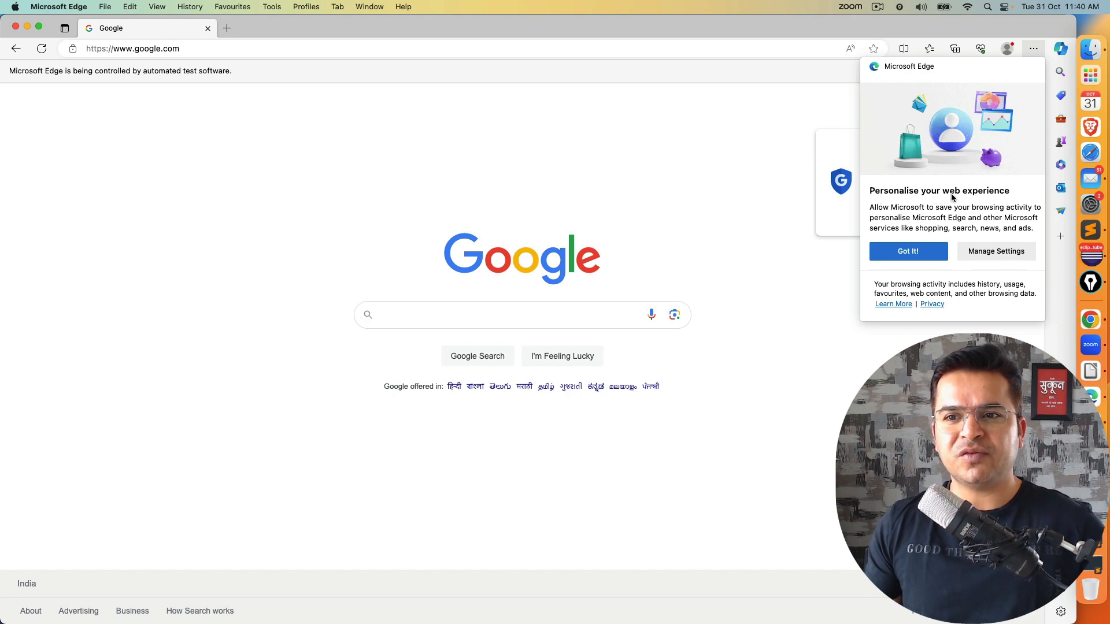
pyautogui.moveTo(911, 260)
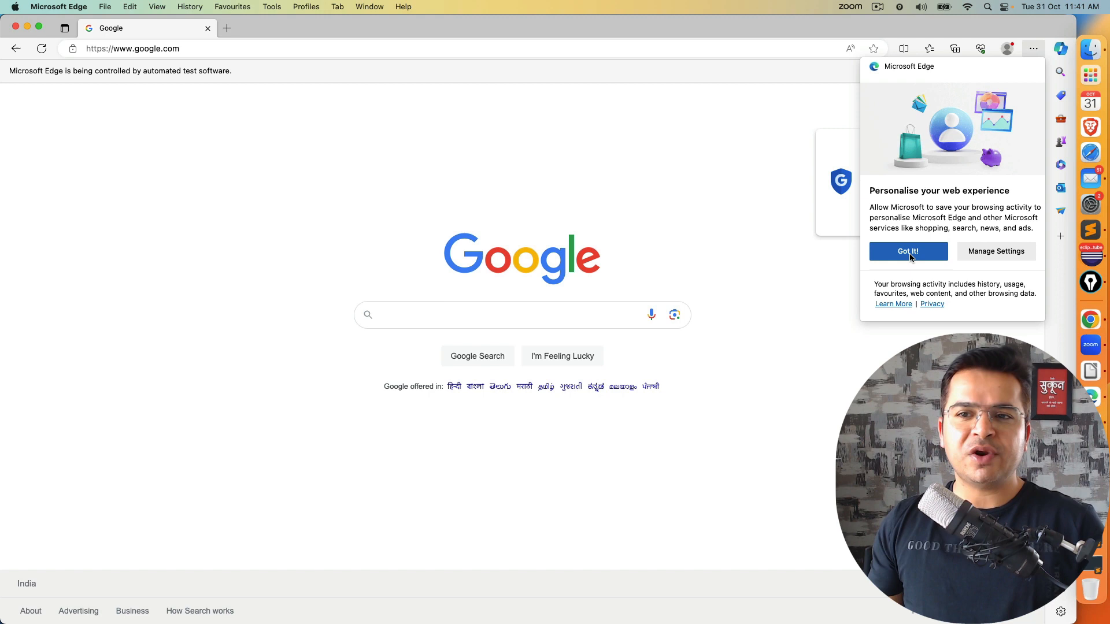
# Step: Dismiss Edge's 'Got it!' personalisation popup and Google's 'Skip passwords' sign-in prompt
pyautogui.click(908, 251)
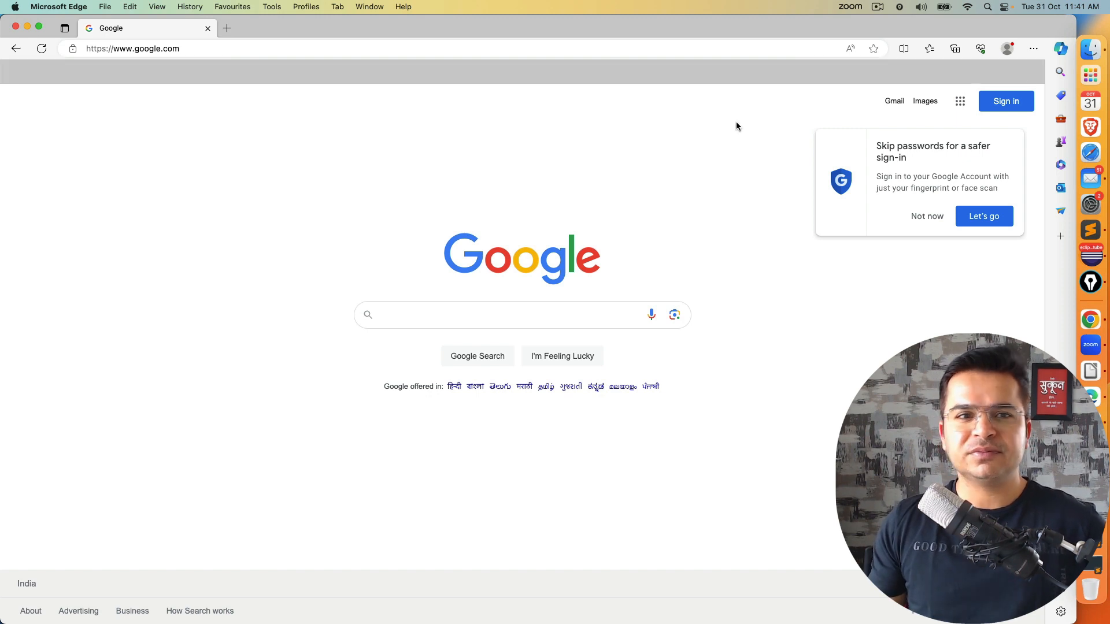
pyautogui.click(1006, 48)
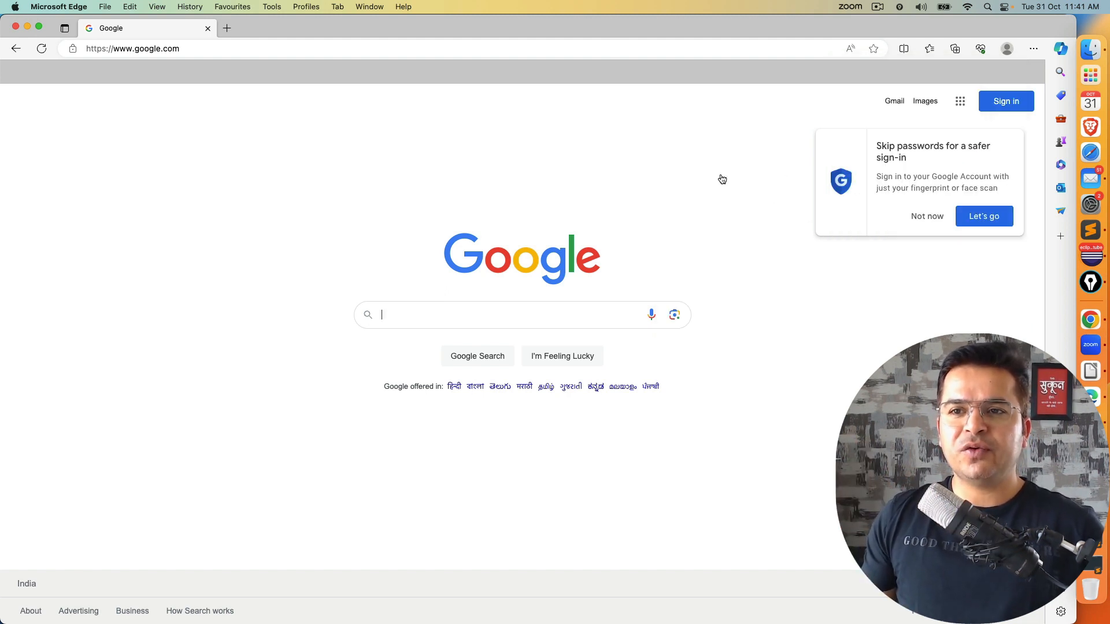
pyautogui.moveTo(685, 108)
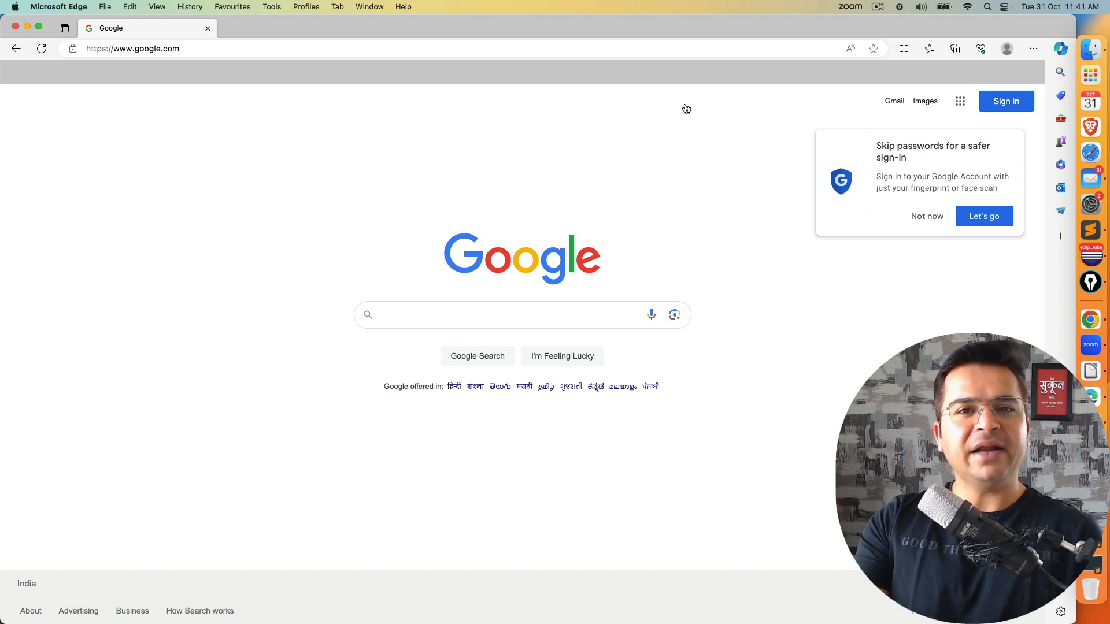
pyautogui.moveTo(954, 240)
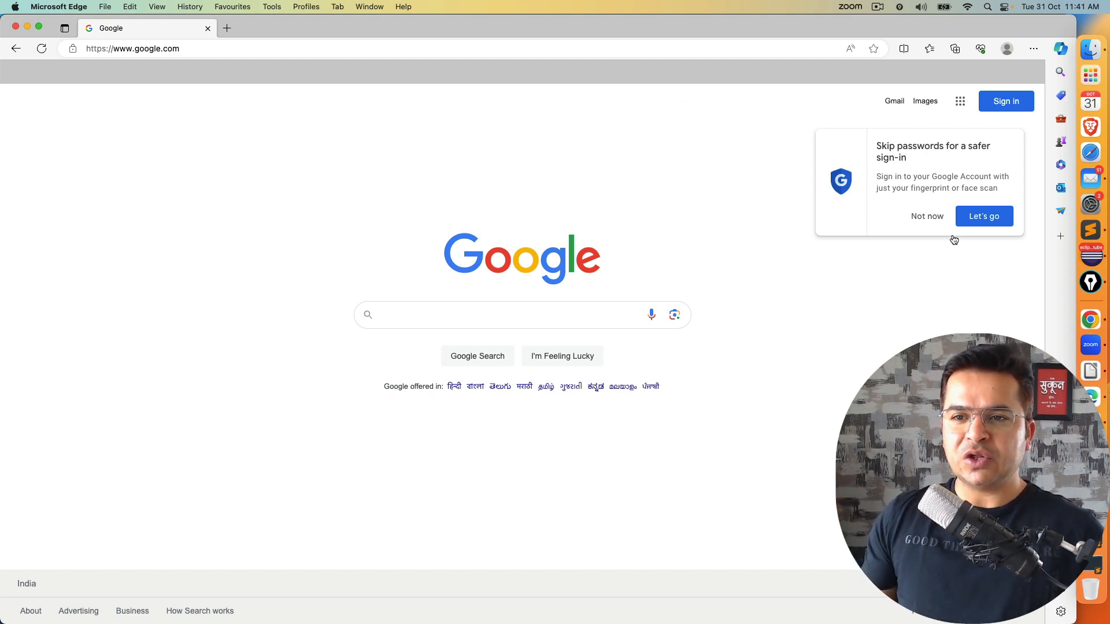
pyautogui.click(927, 215)
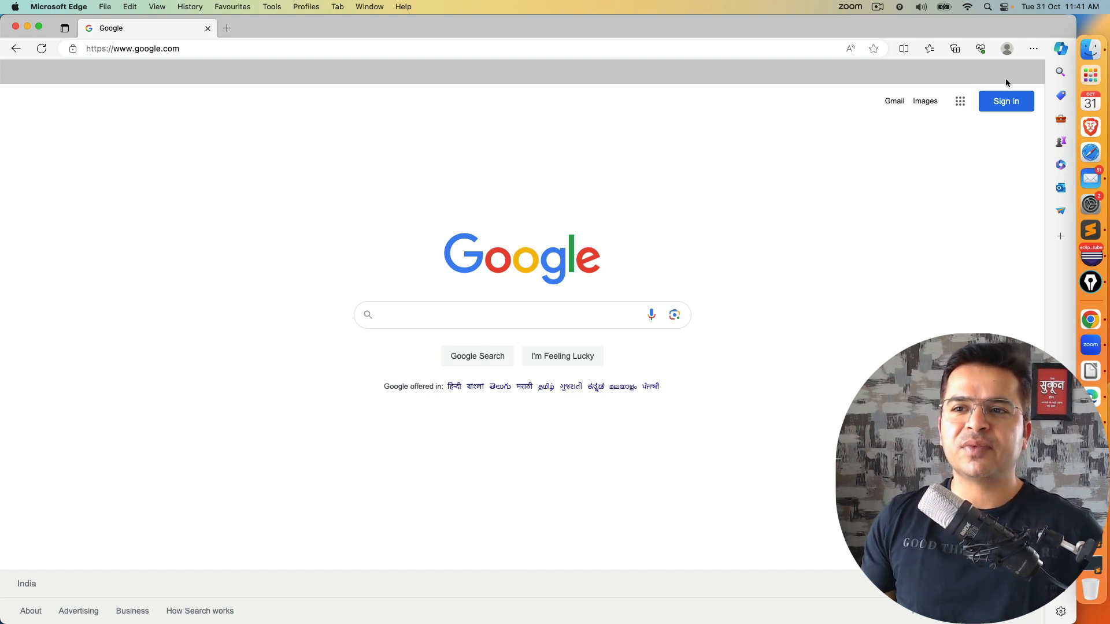
pyautogui.click(1006, 48)
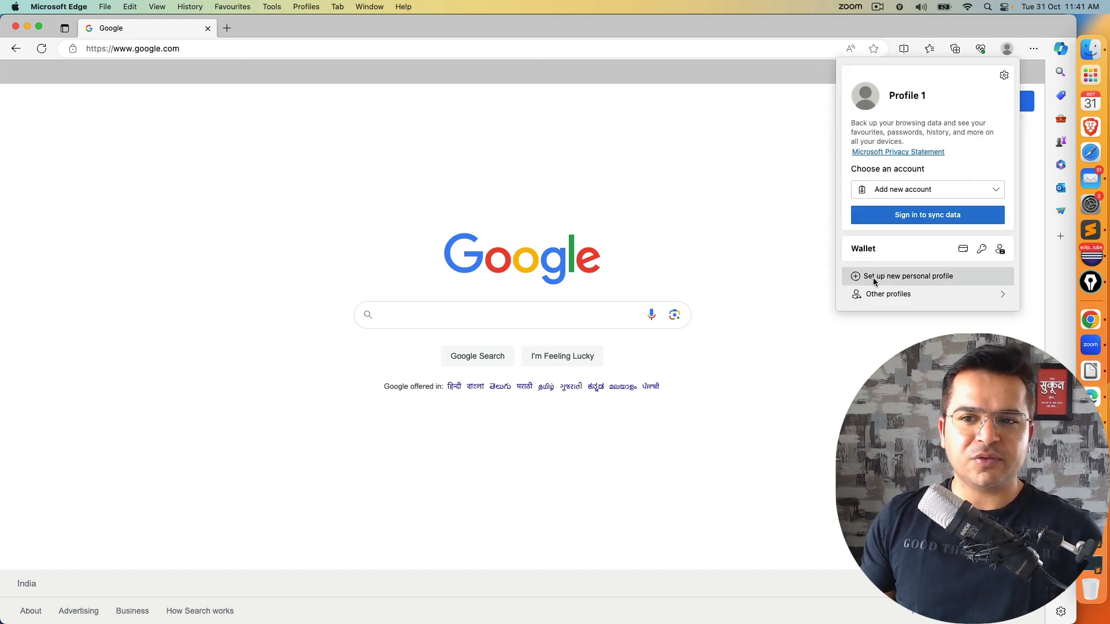
pyautogui.click(888, 294)
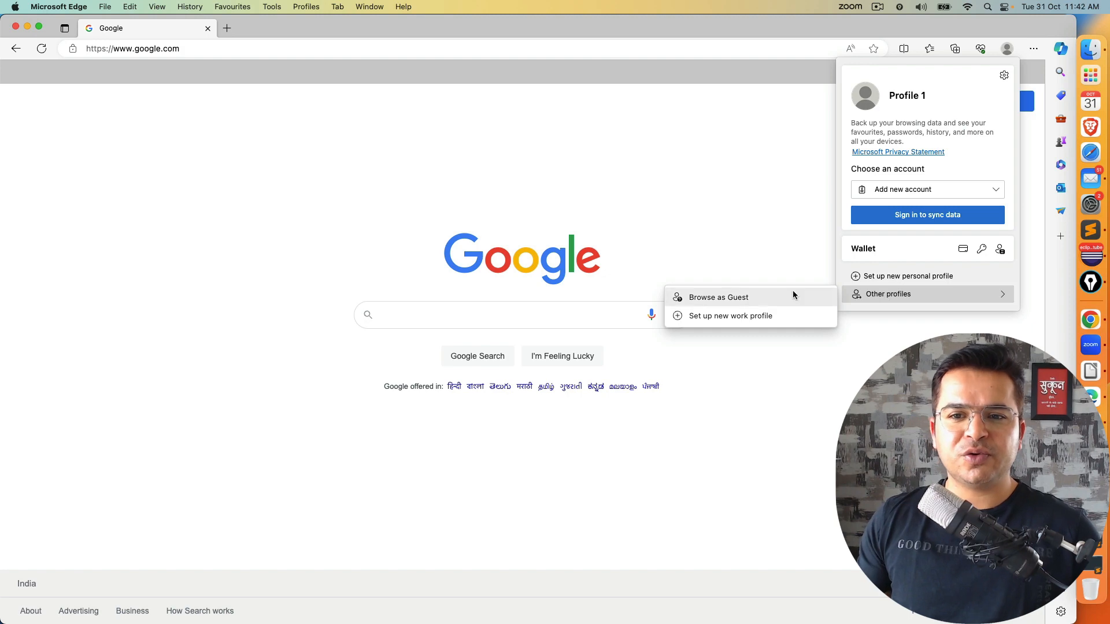
pyautogui.moveTo(722, 297)
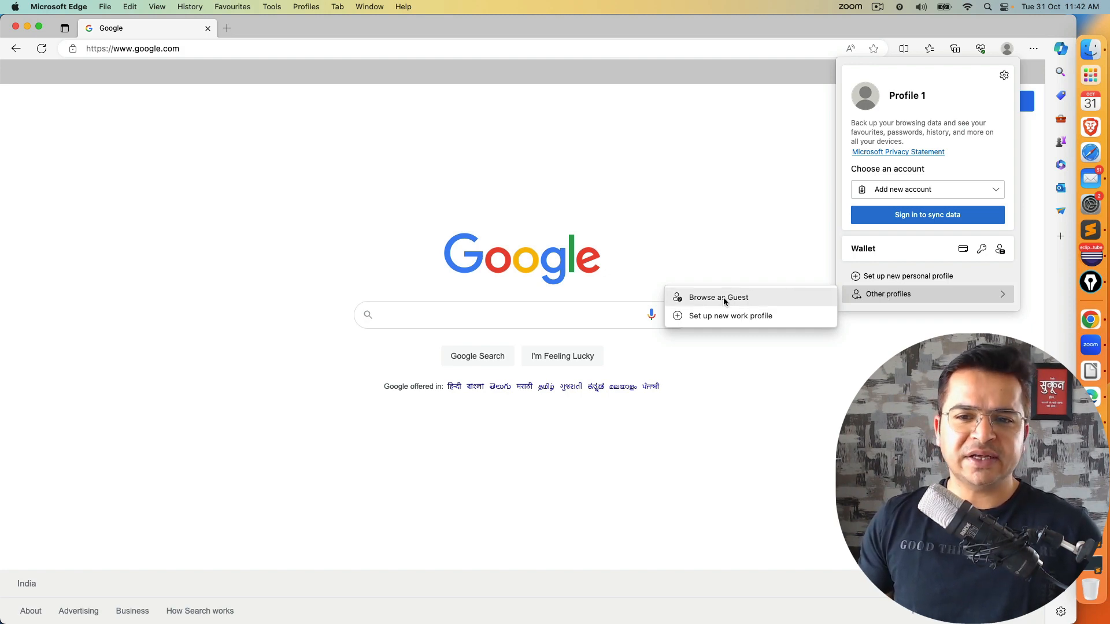
pyautogui.click(717, 297)
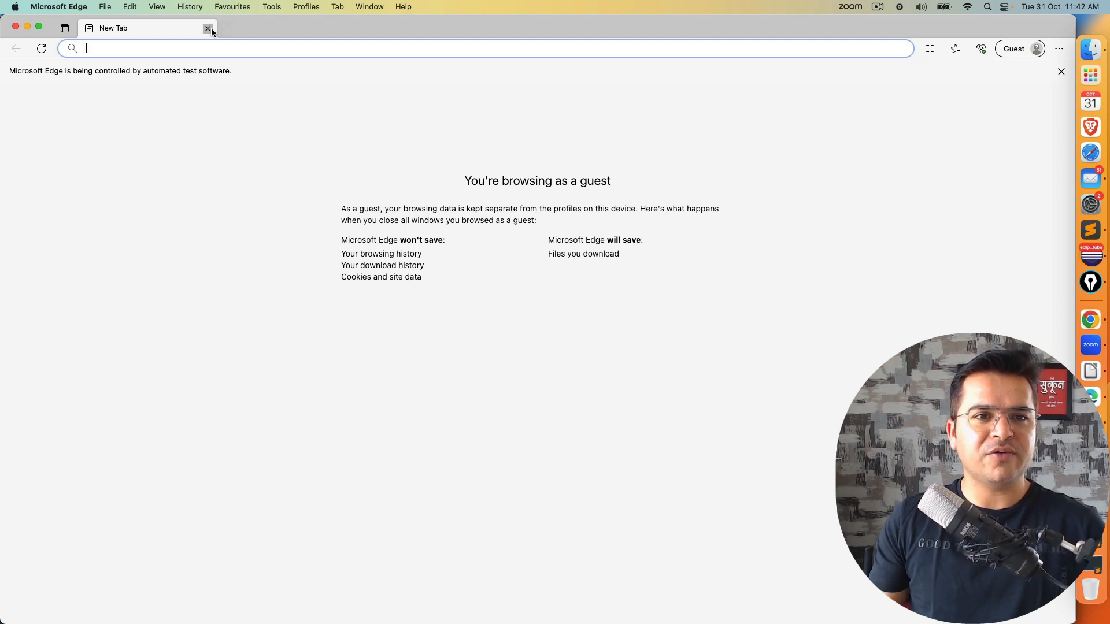
# Step: Replace the old driver and page-load lines with driver = new EdgeDriver
pyautogui.write('https://www.google.com')
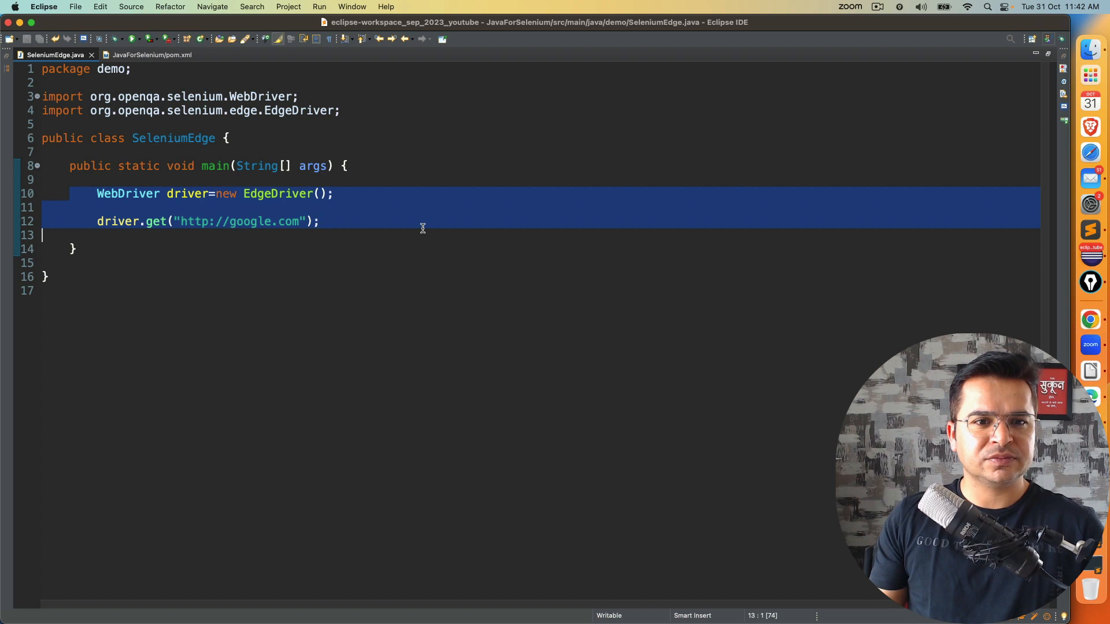
pyautogui.press('Delete')
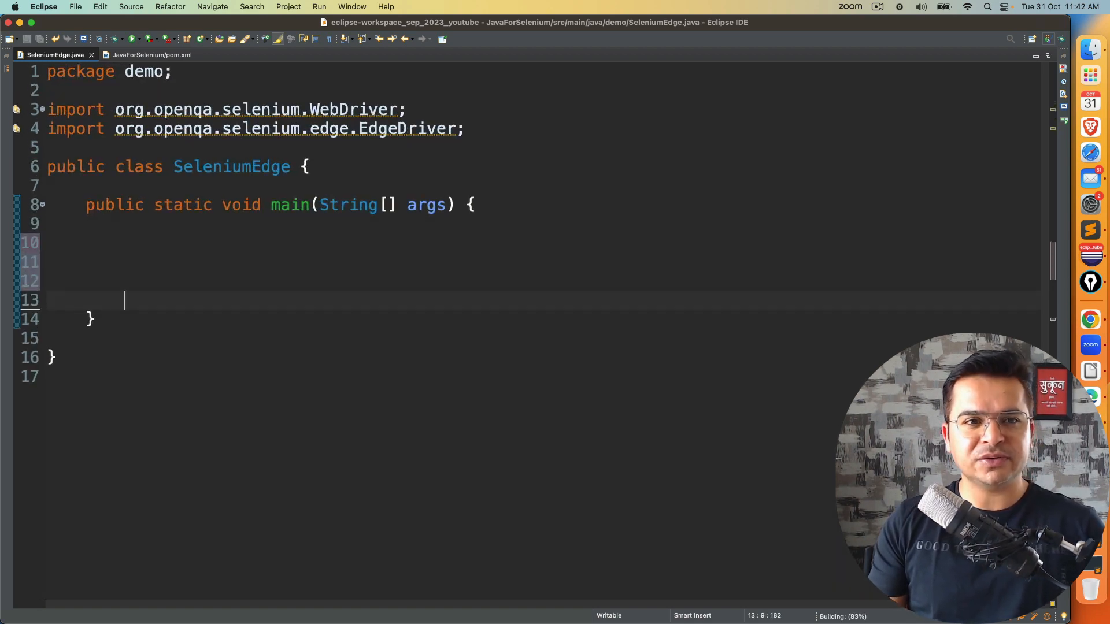
pyautogui.write('WebDriver ri')
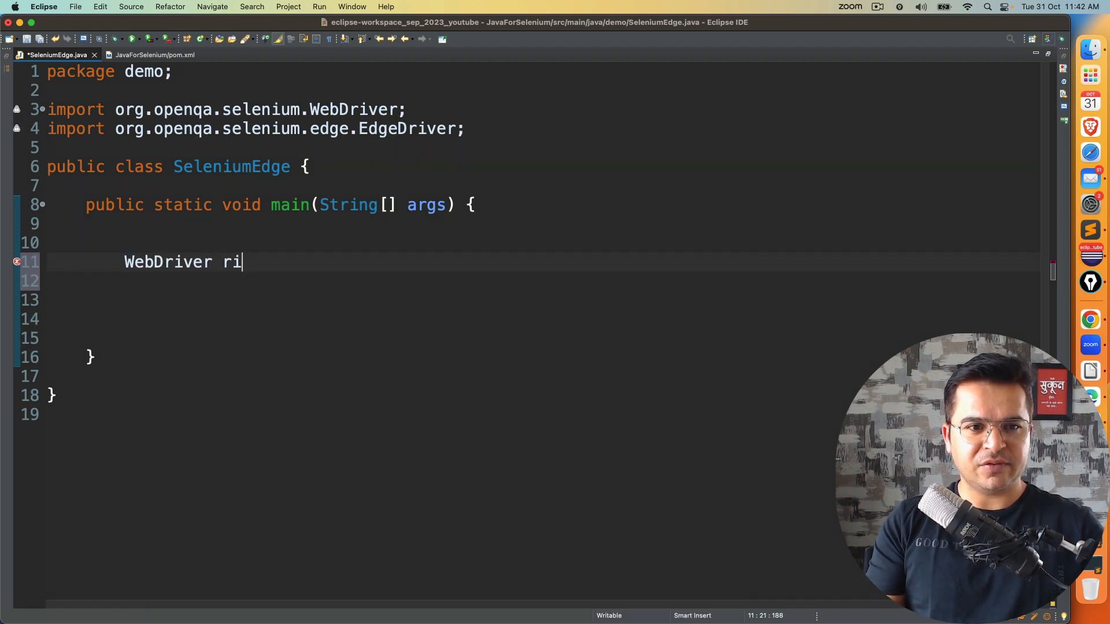
pyautogui.write('driver')
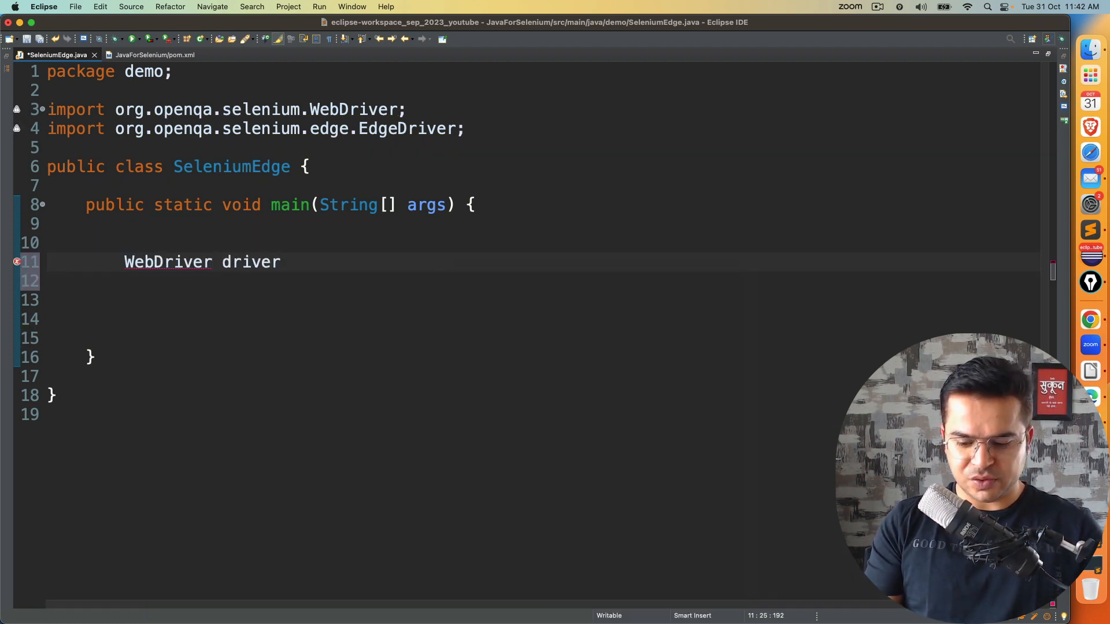
pyautogui.write('=new EdgeDriver();')
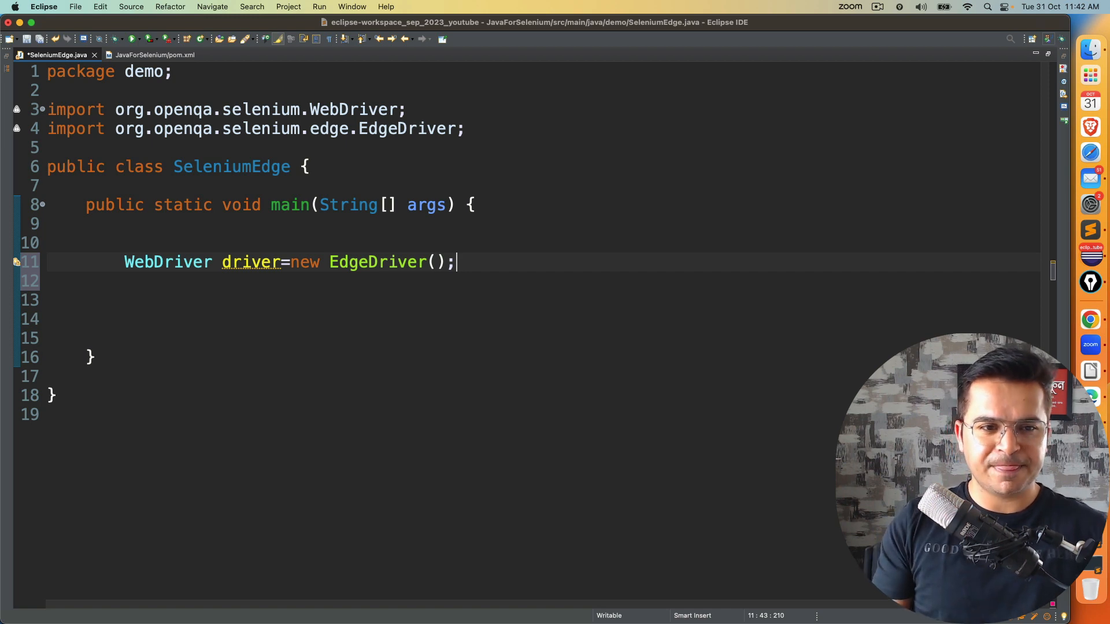
pyautogui.write('driver.get(null);')
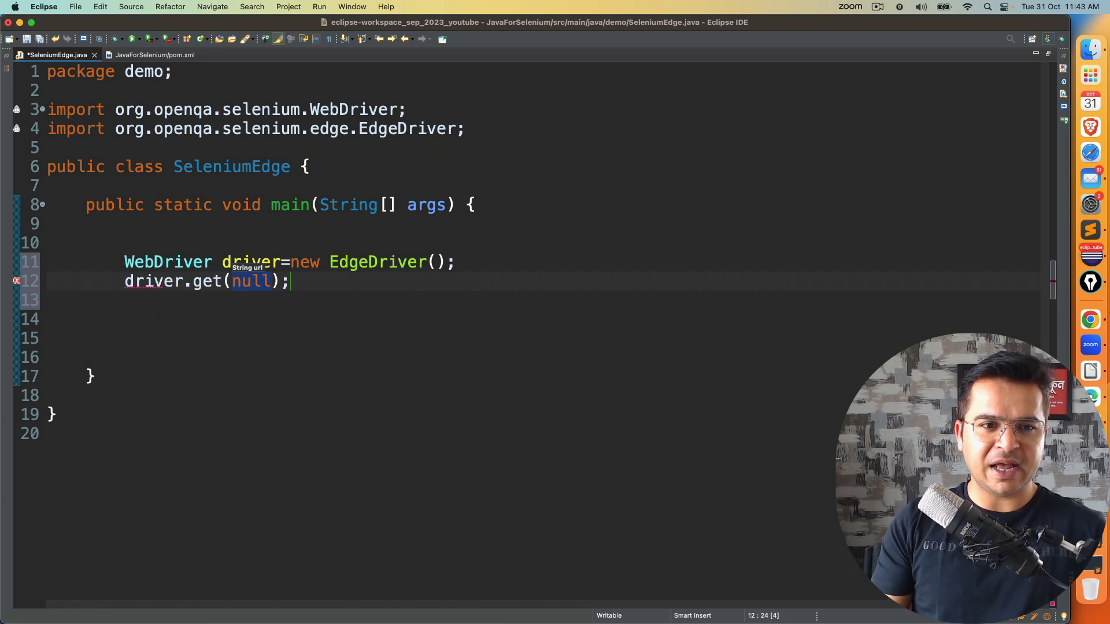
pyautogui.write('""')
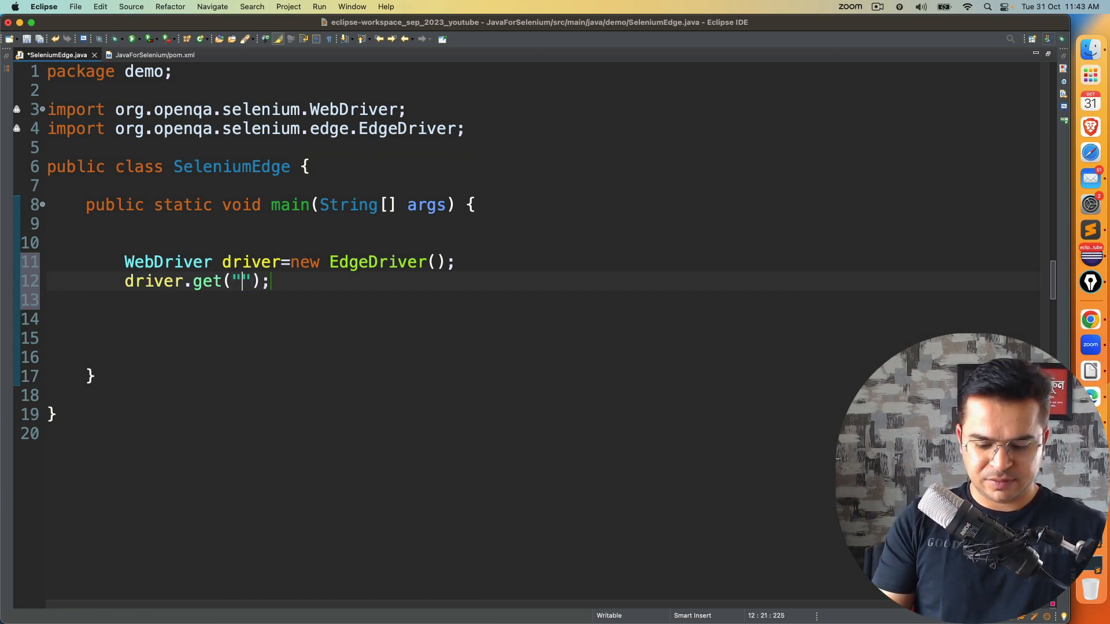
pyautogui.write('http://')
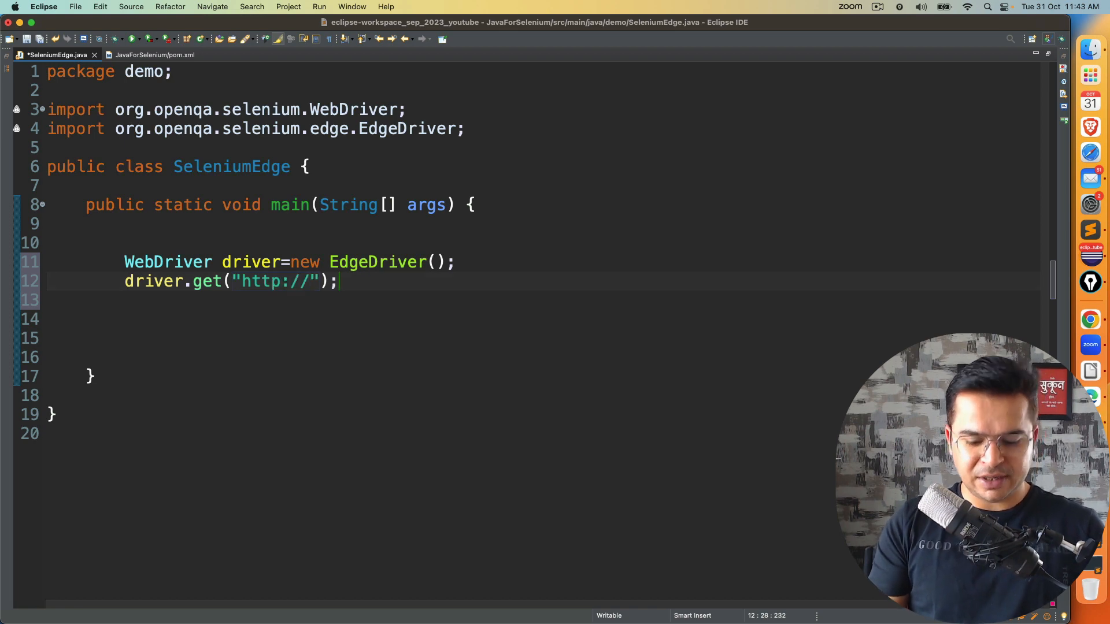
pyautogui.write('www.goo')
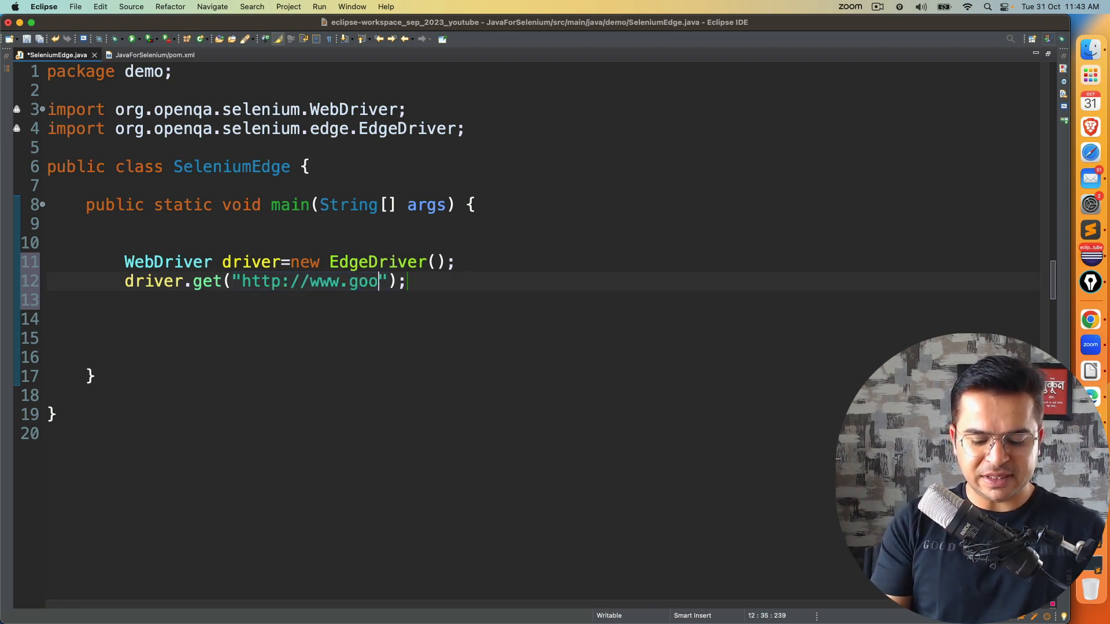
pyautogui.write('gle.ci')
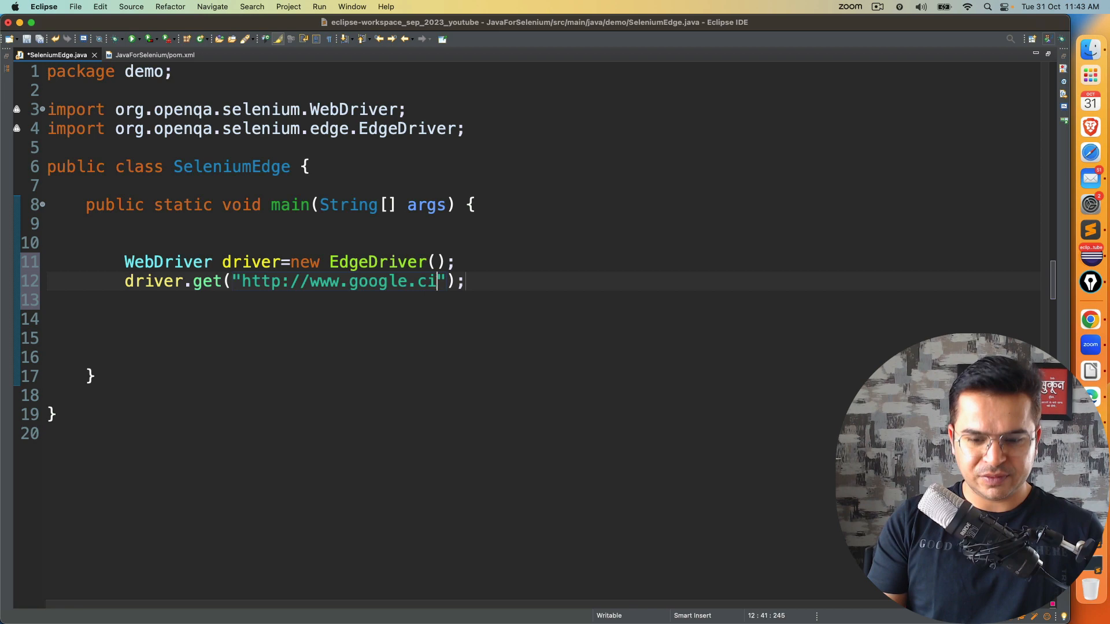
pyautogui.write('om')
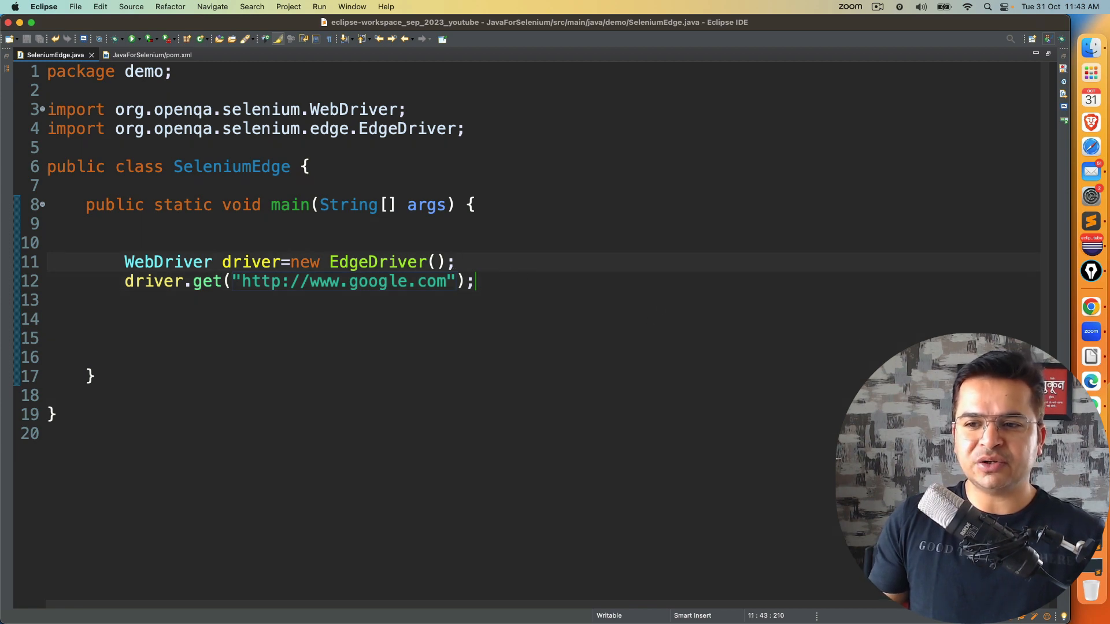
# Step: Run SeleniumEdge to open google.com in automated Edge, then close that browser window
pyautogui.click(131, 39)
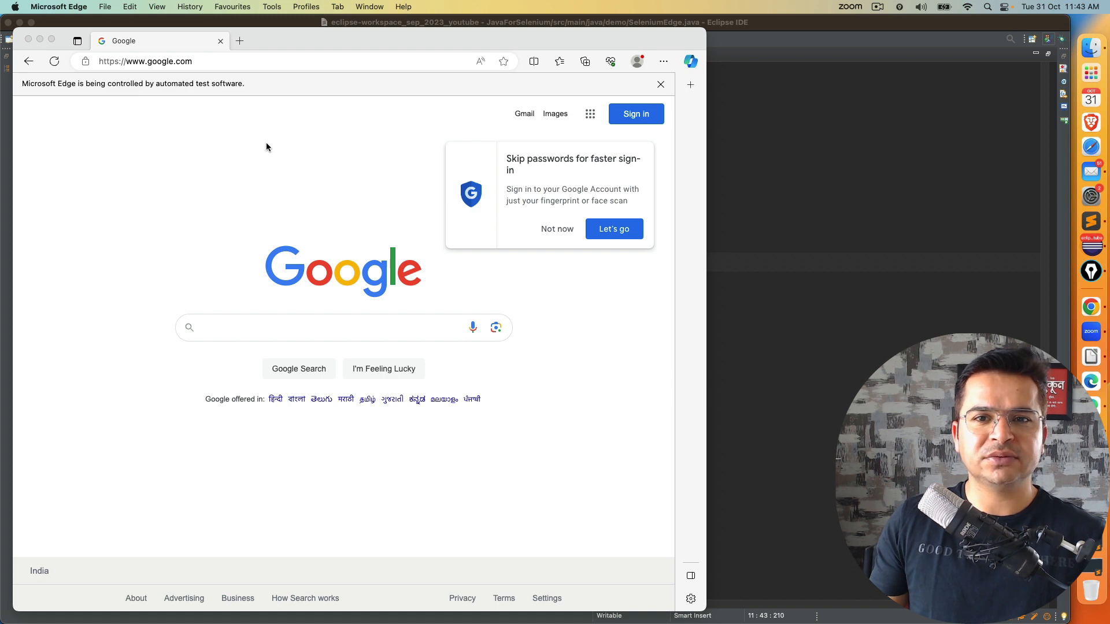
pyautogui.click(663, 61)
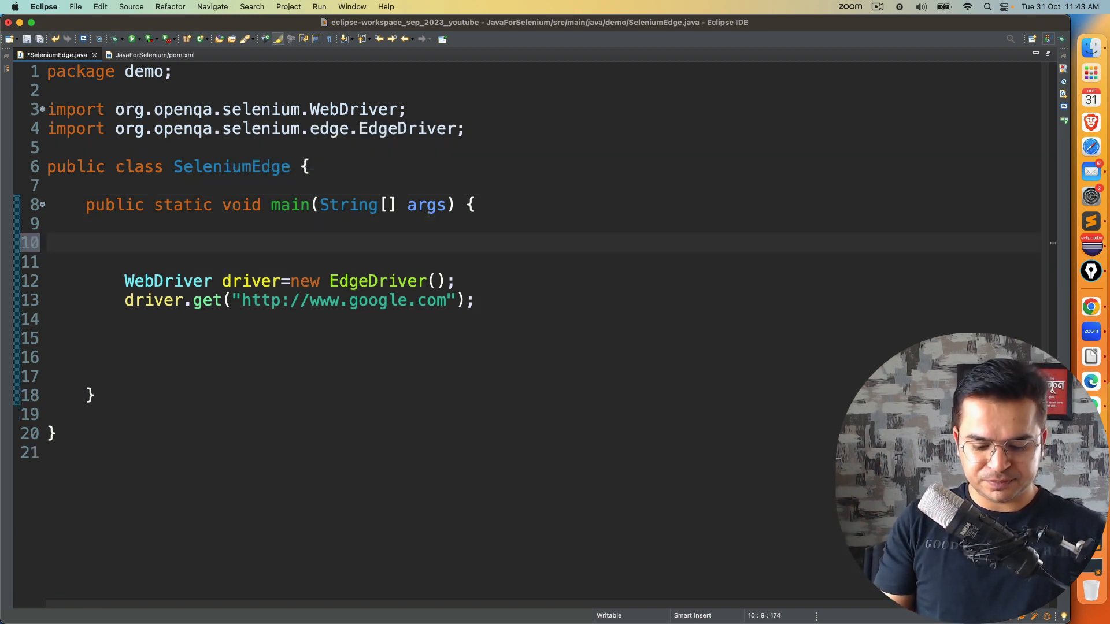
# Step: Insert EdgeOptions via content assist and declare EdgeOptions opt = new EdgeOptions()
pyautogui.write('Edge')
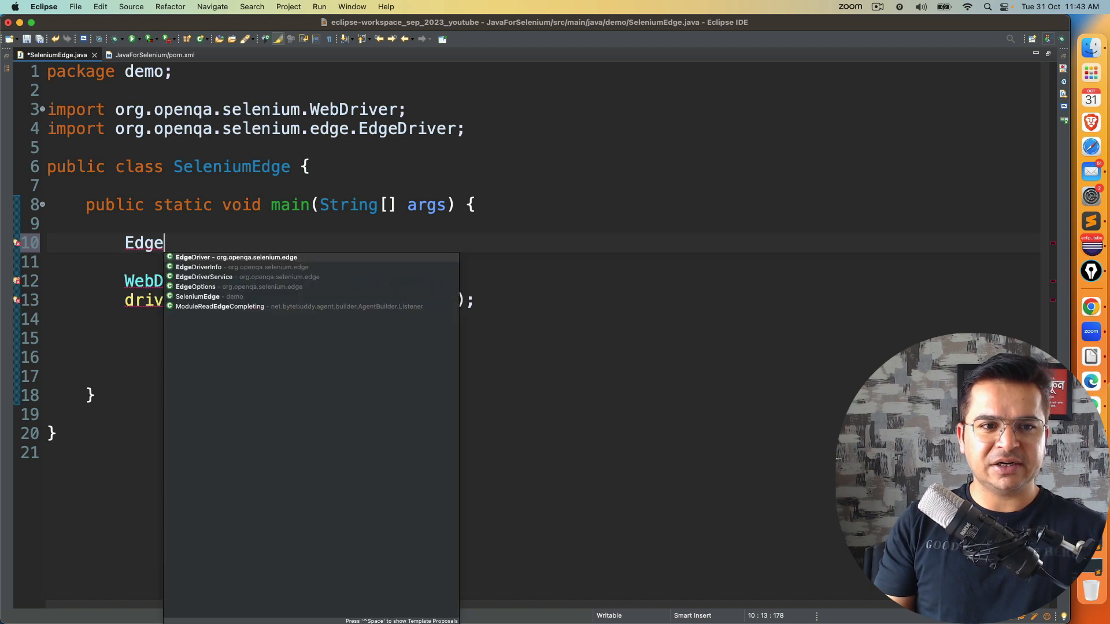
pyautogui.click(195, 286)
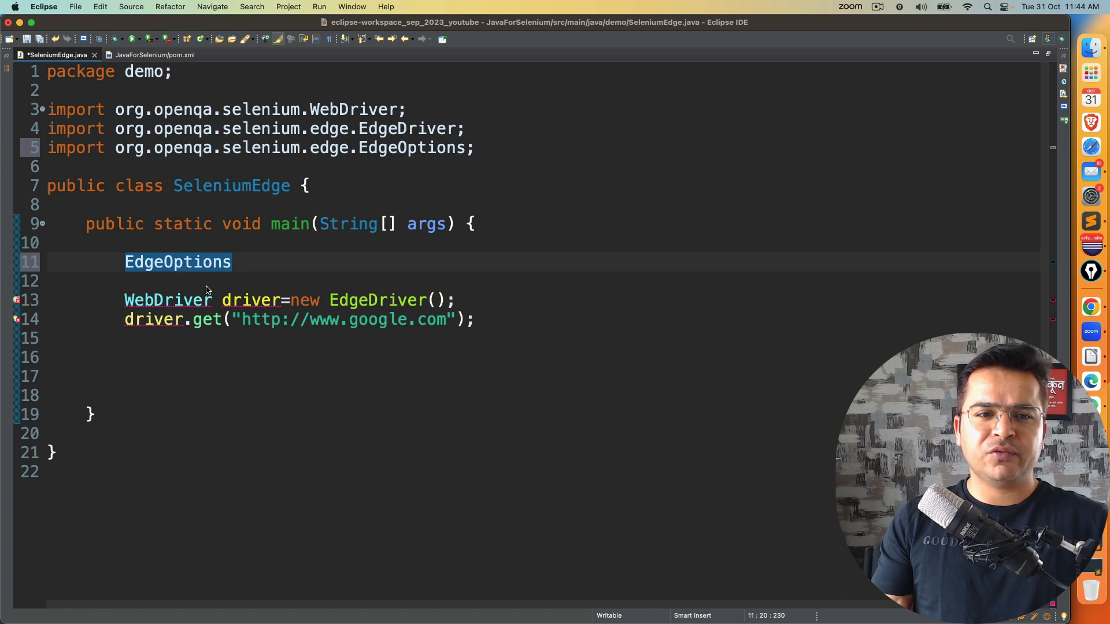
pyautogui.write('opt')
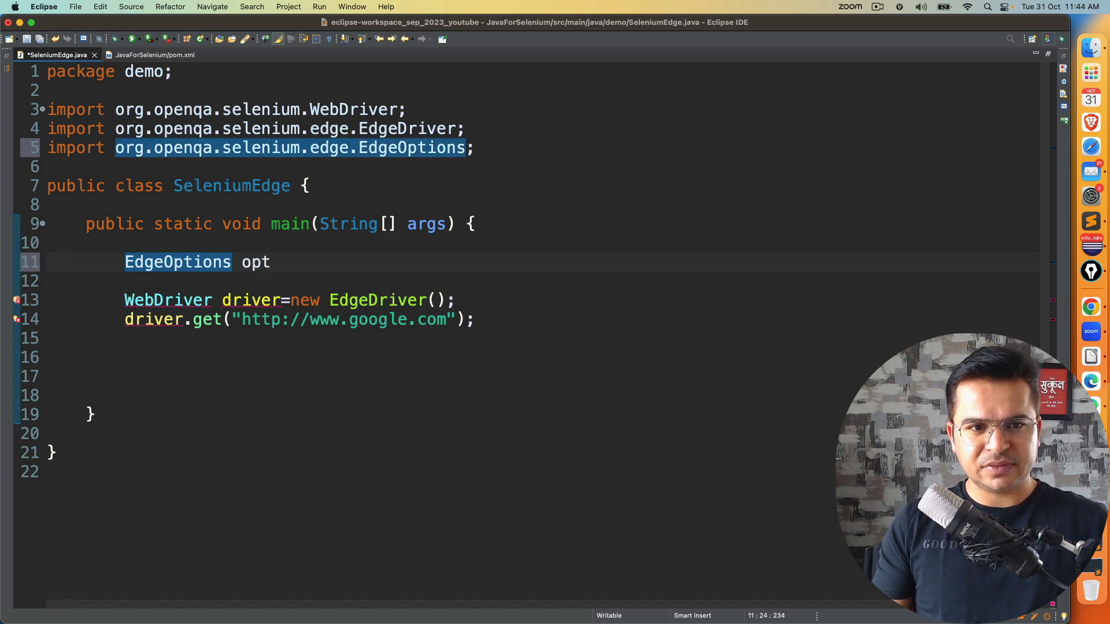
pyautogui.write('=')
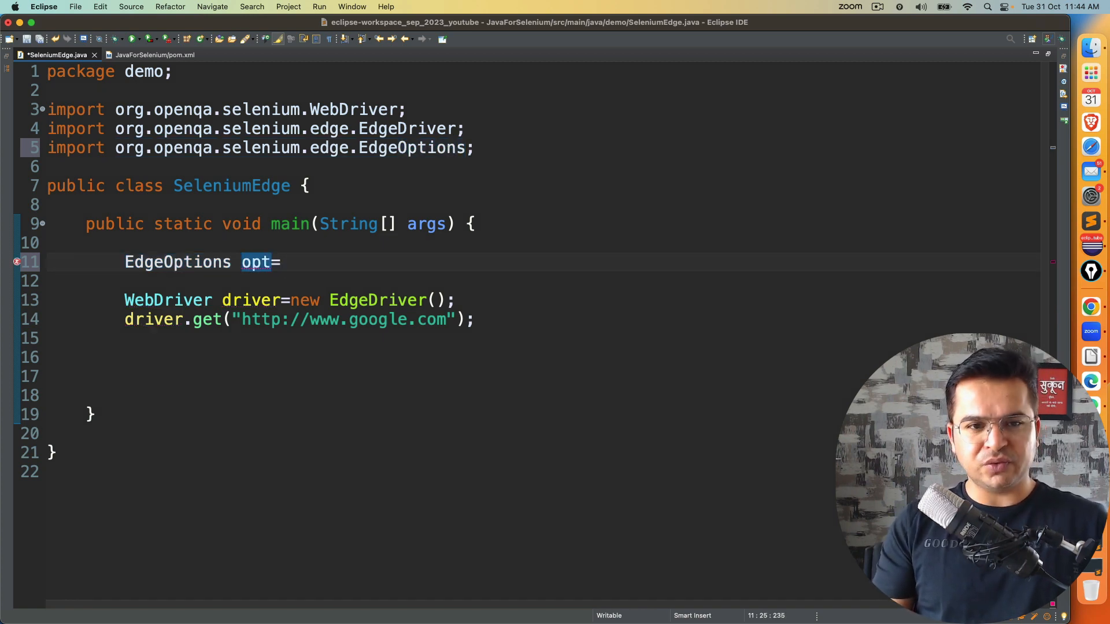
pyautogui.write('new EdgeOptions();')
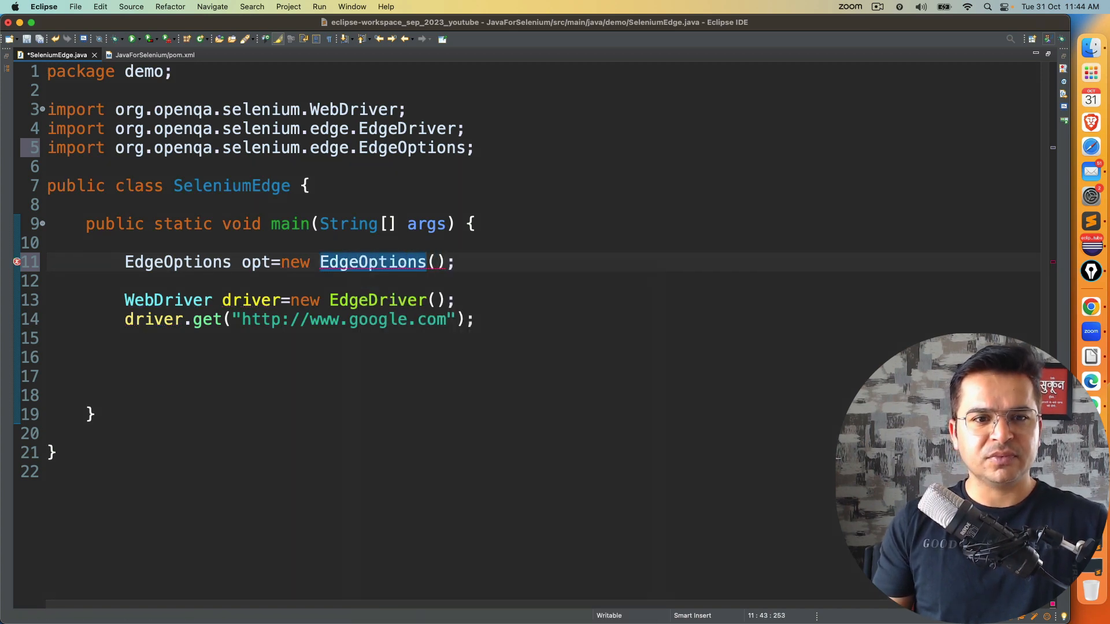
# Step: Write opt.addArguments("--guest") with content assist
pyautogui.write('op')
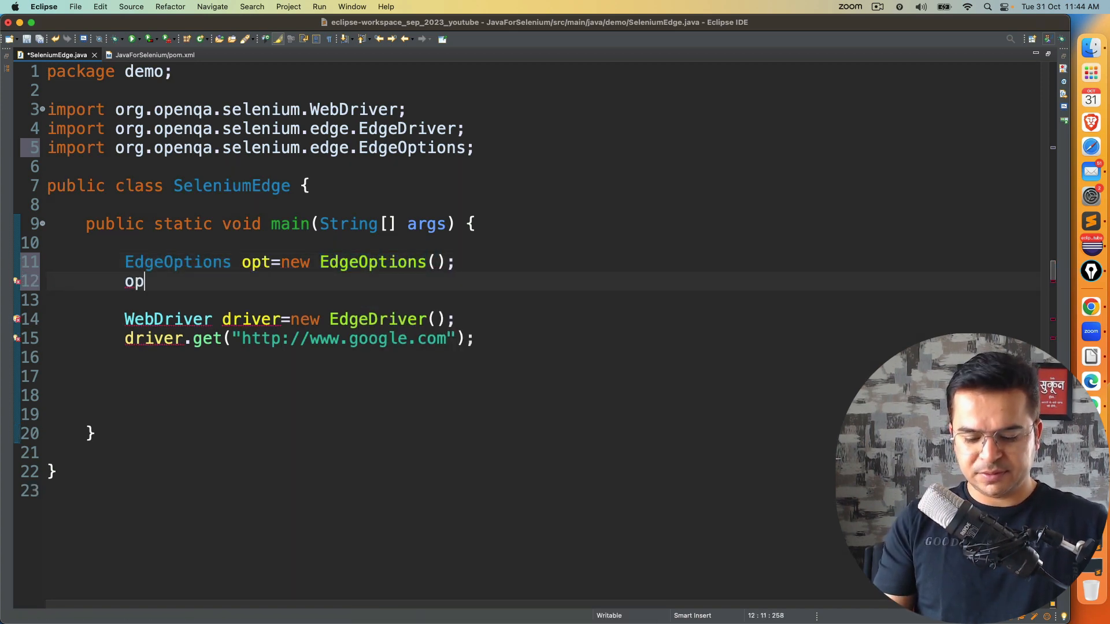
pyautogui.write('.')
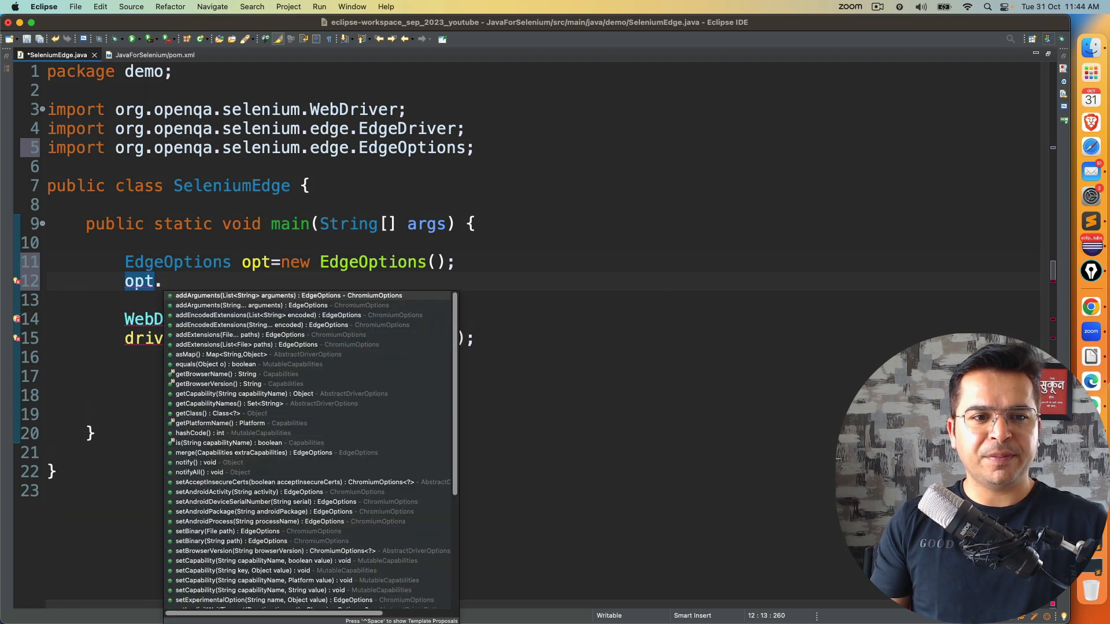
pyautogui.write('add')
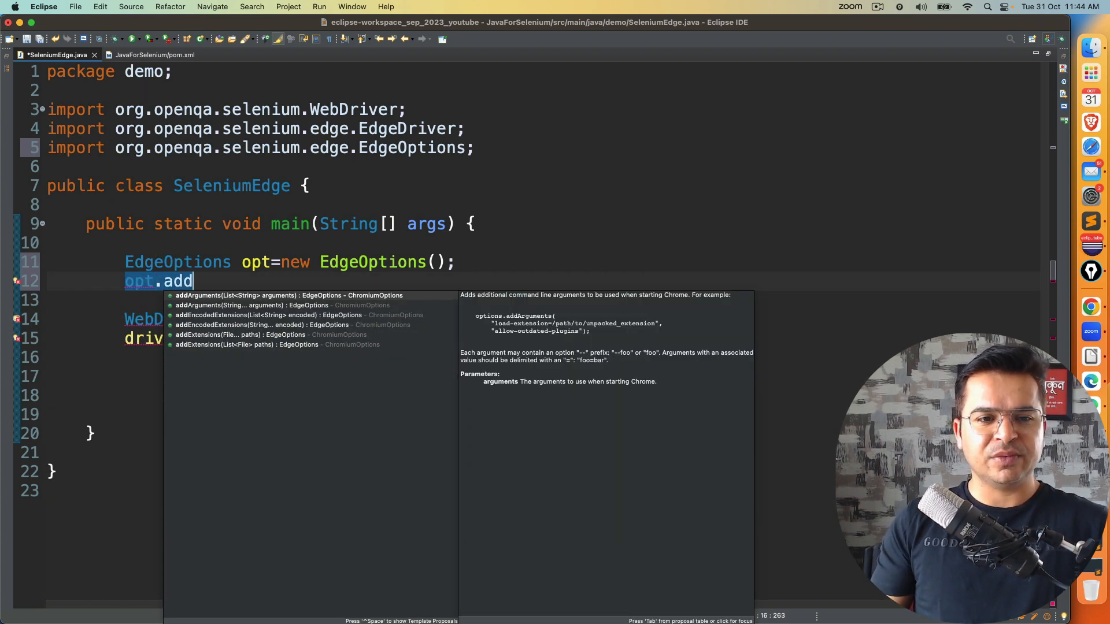
pyautogui.write('Arguments("')
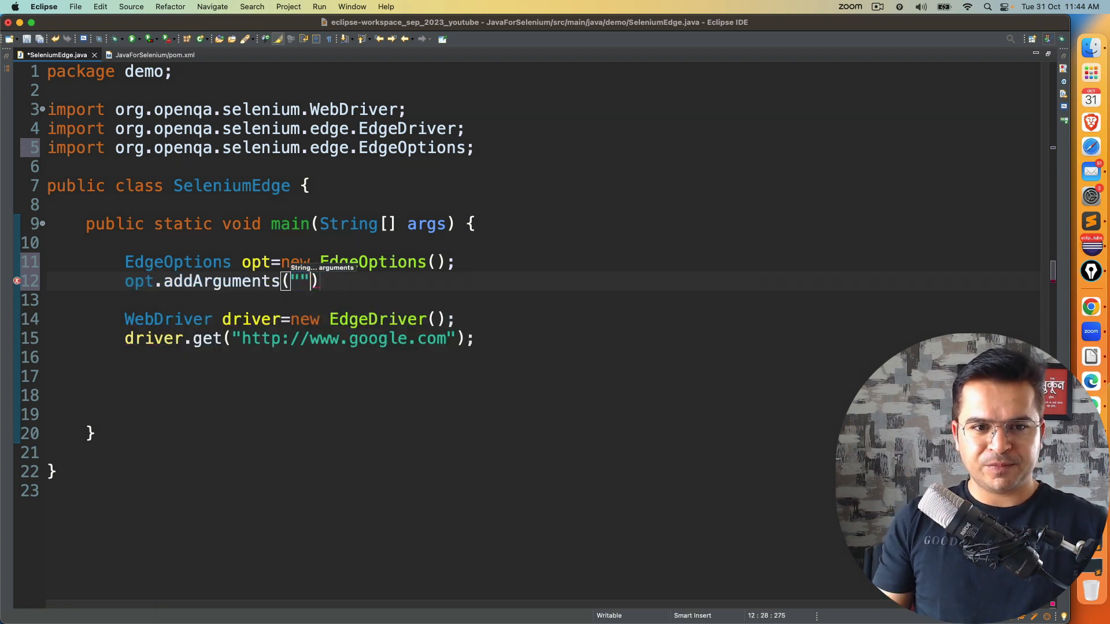
pyautogui.write('--guest')
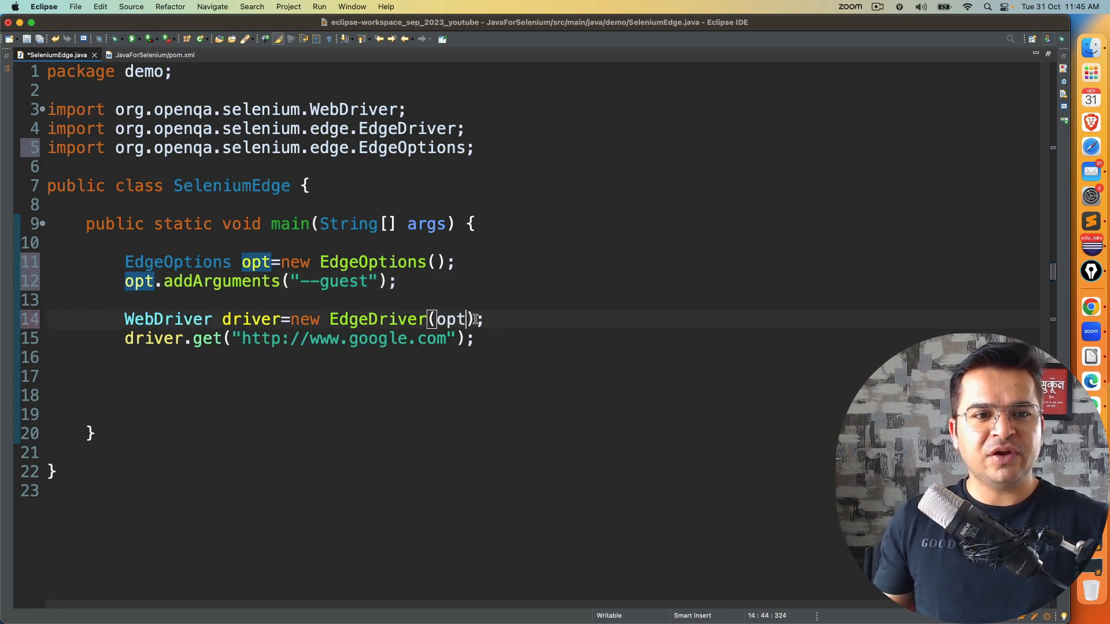
# Step: Rewrite the driver line as new EdgeDriver(opt) using the EdgeOptions constructor, ending with a semicolon
pyautogui.doubleClick(451, 319)
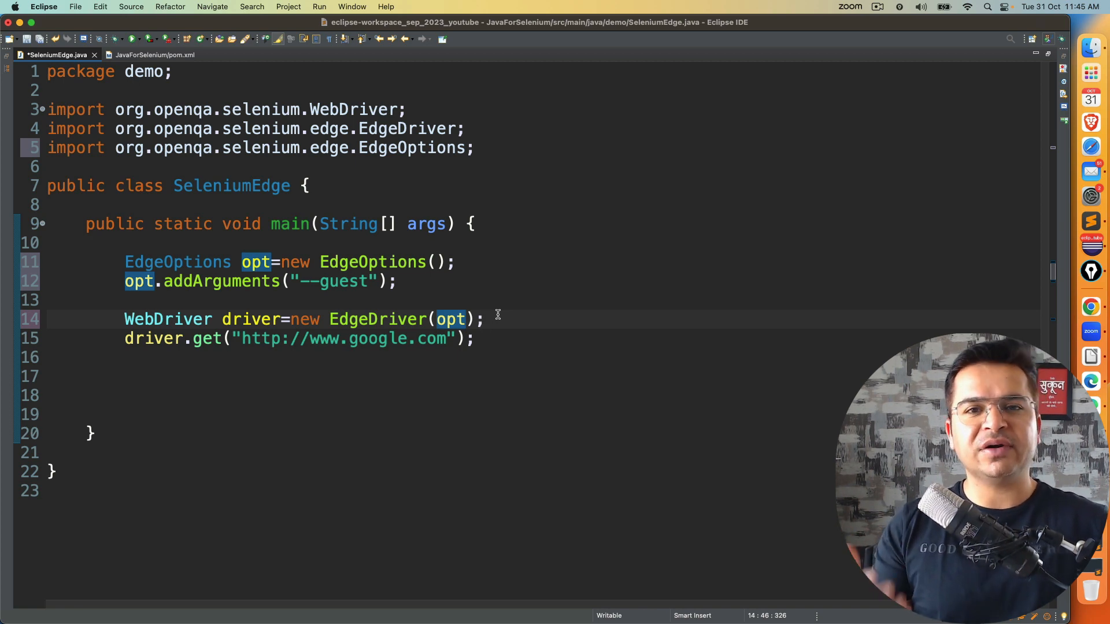
pyautogui.press('Backspace')
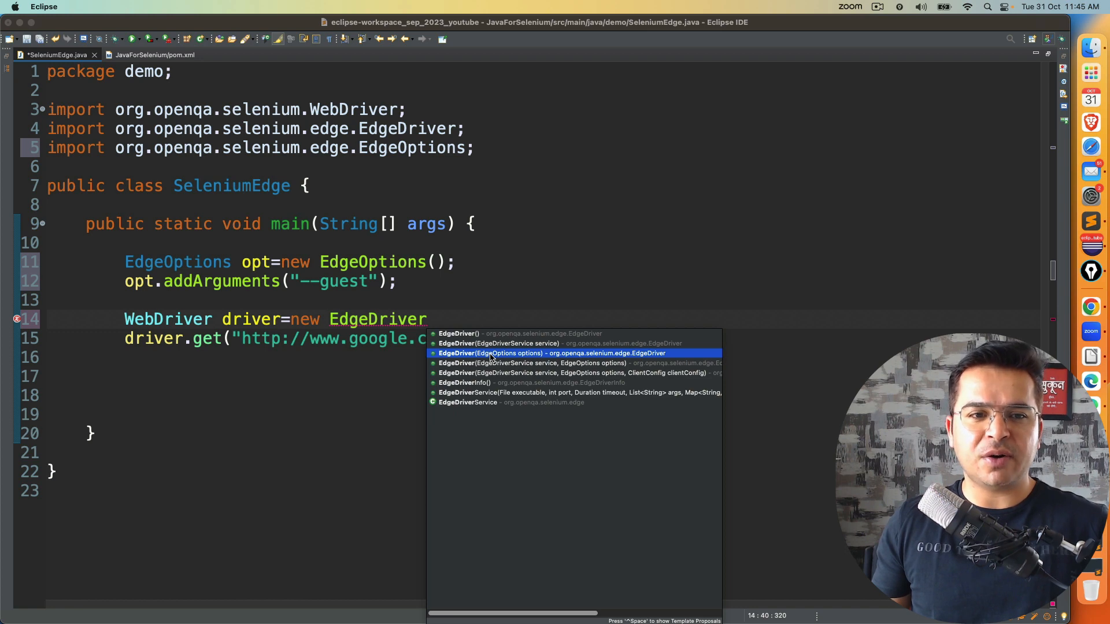
pyautogui.click(551, 353)
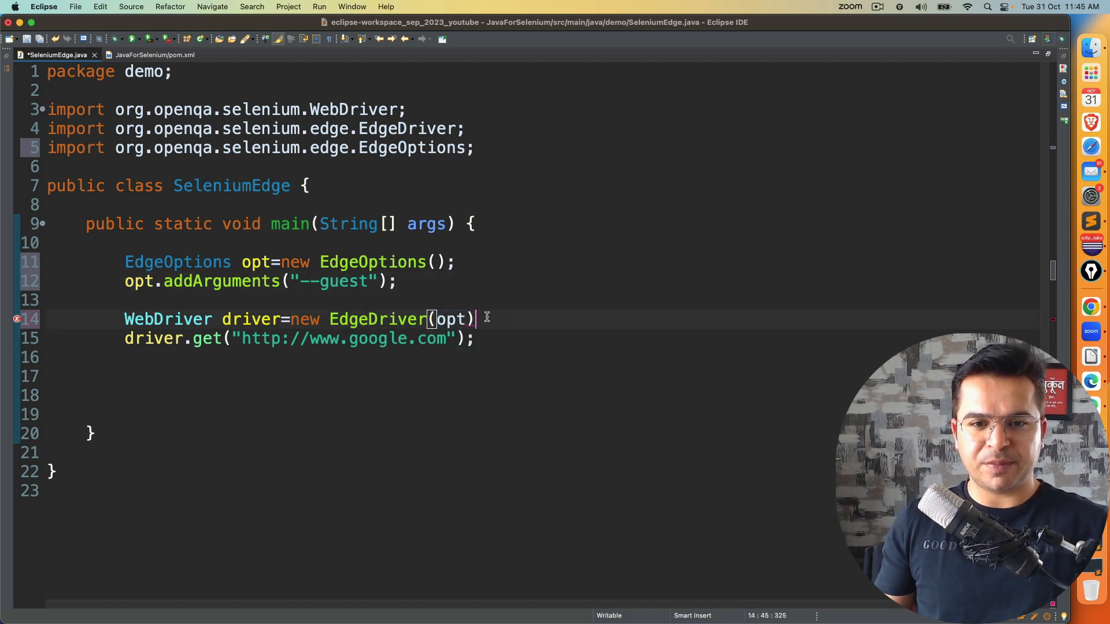
pyautogui.write(';')
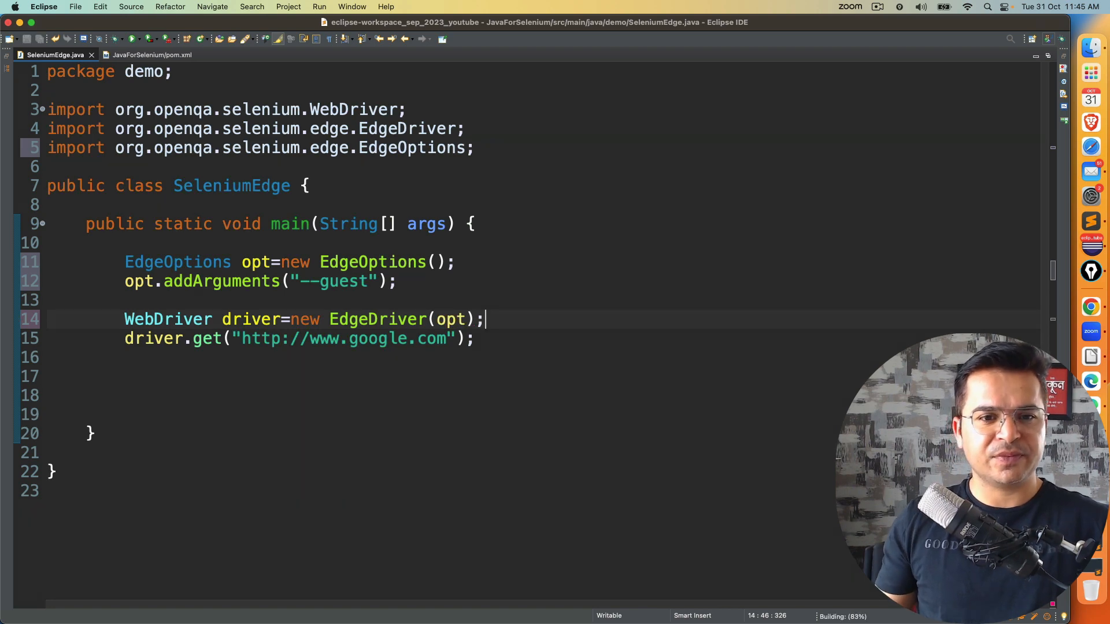